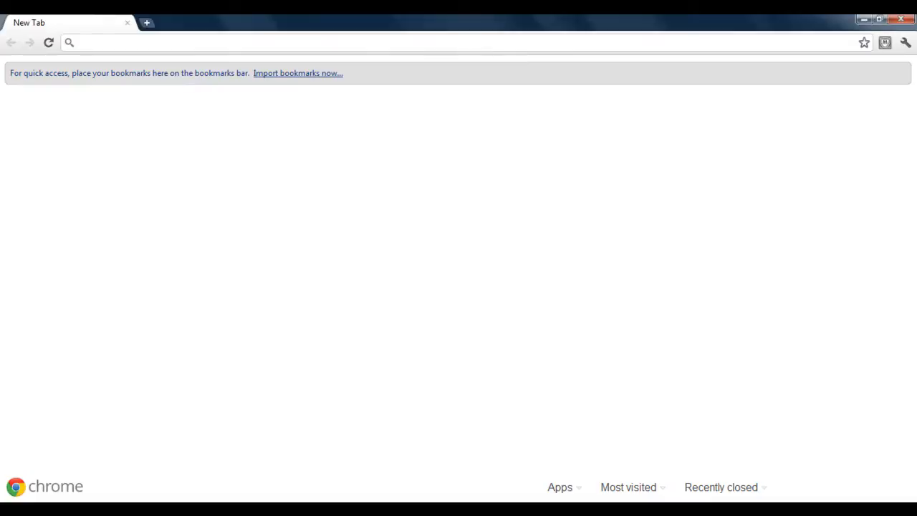
Go to google.com and search for 'google sites'
{"action": "type", "text": "google.com.pk"}
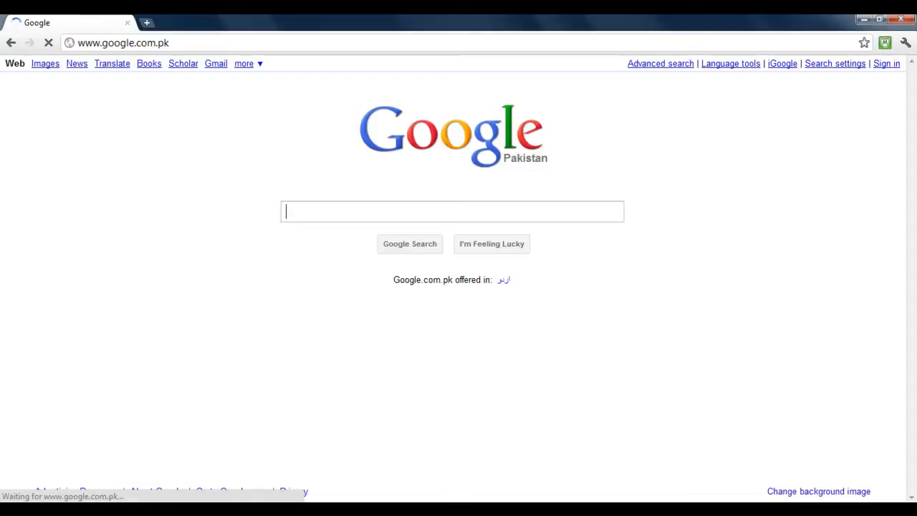
{"action": "type", "text": "google sites"}
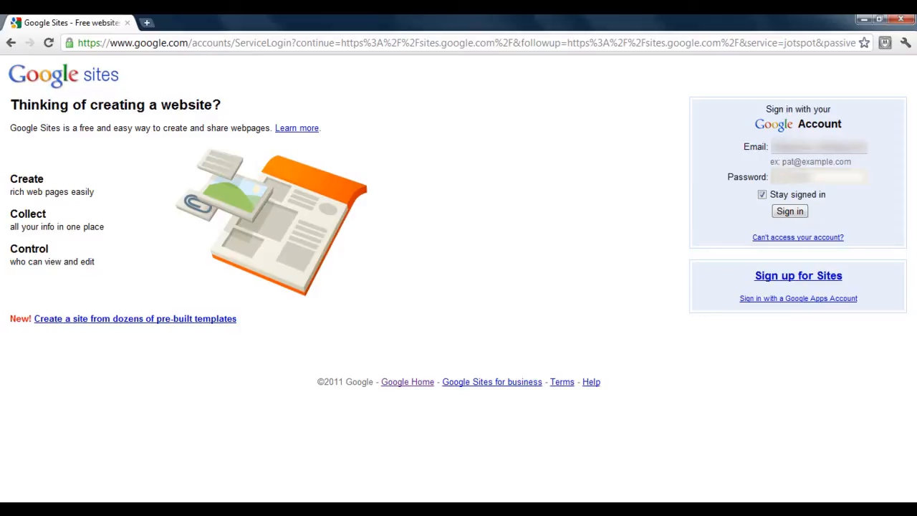
Sign in to the Google account to reach the My sites list
{"action": "left_click", "coordinate": [790, 210]}
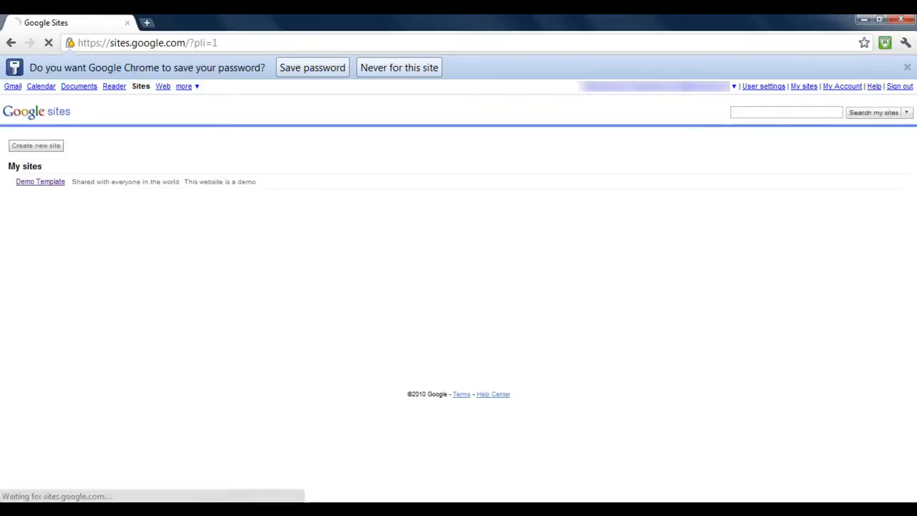
Create a site from the Google Science Fair Project template named 'Science Project' at scienceprojectxyzabc
{"action": "left_click", "coordinate": [35, 146]}
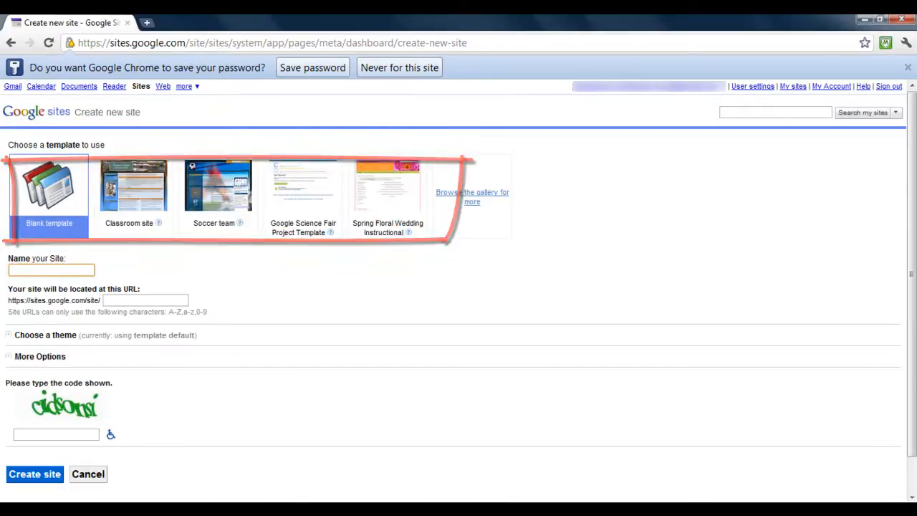
{"action": "left_click", "coordinate": [302, 186]}
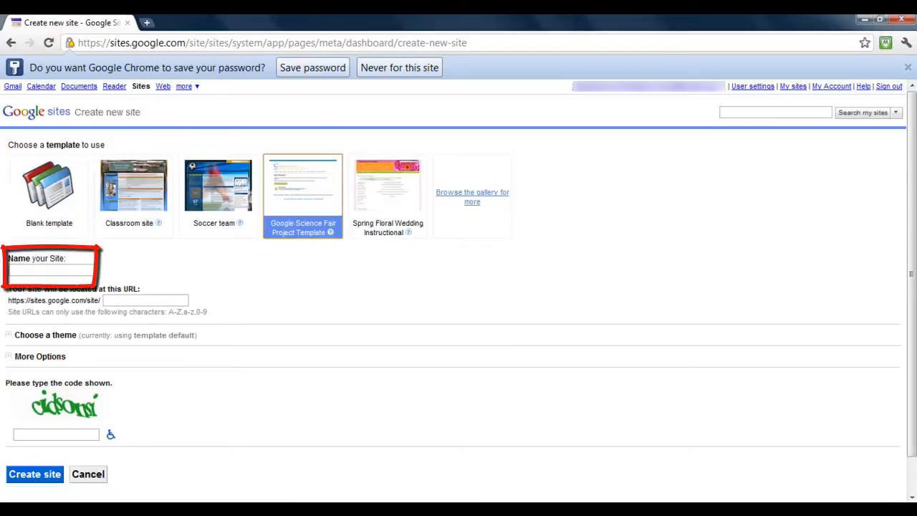
{"action": "type", "text": "Science Project"}
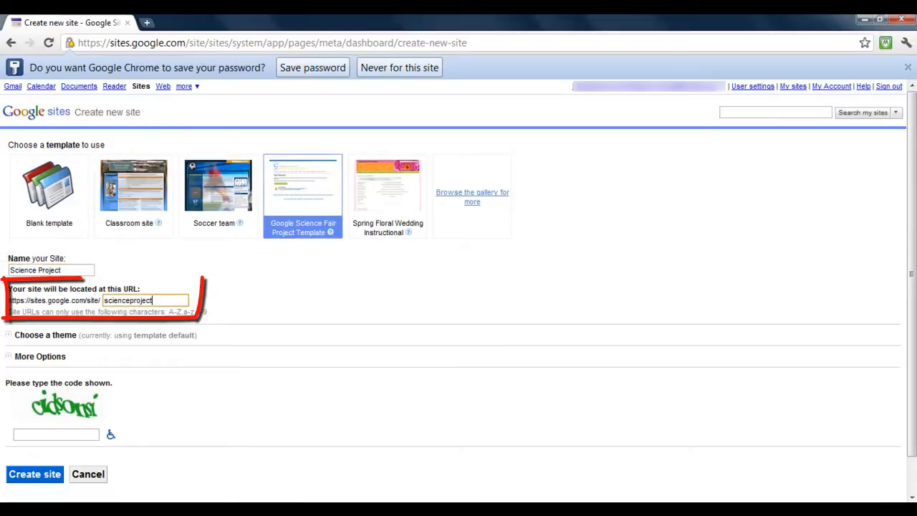
{"action": "type", "text": "xyz"}
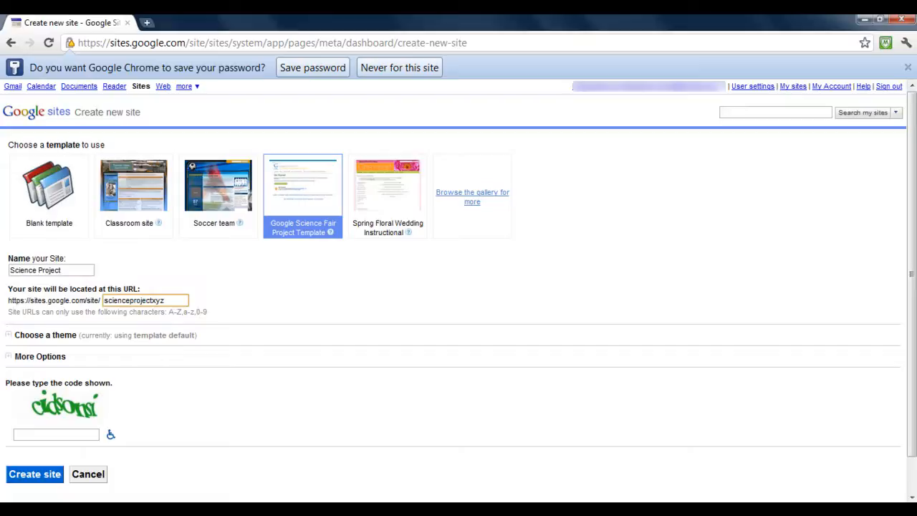
{"action": "type", "text": "abc"}
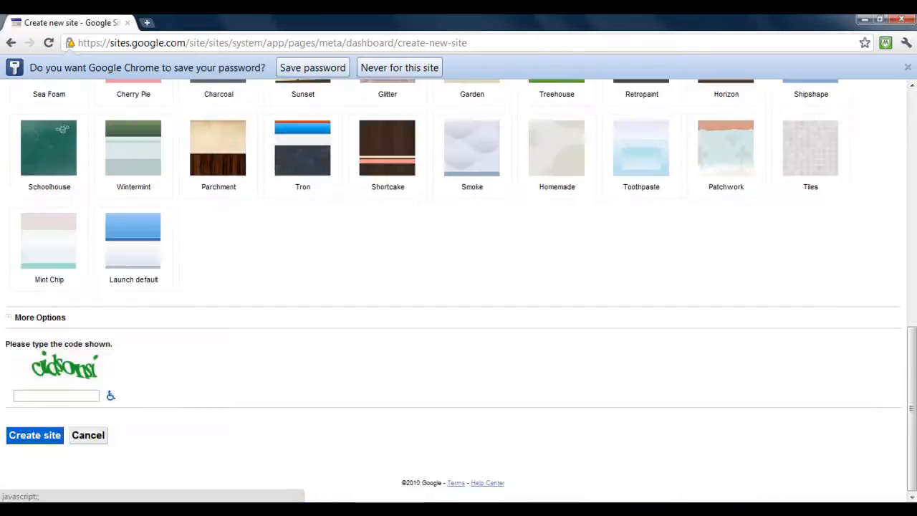
Add the description 'Science Fair Project Website' under More Options, enter the captcha and create the site
{"action": "left_click", "coordinate": [40, 318]}
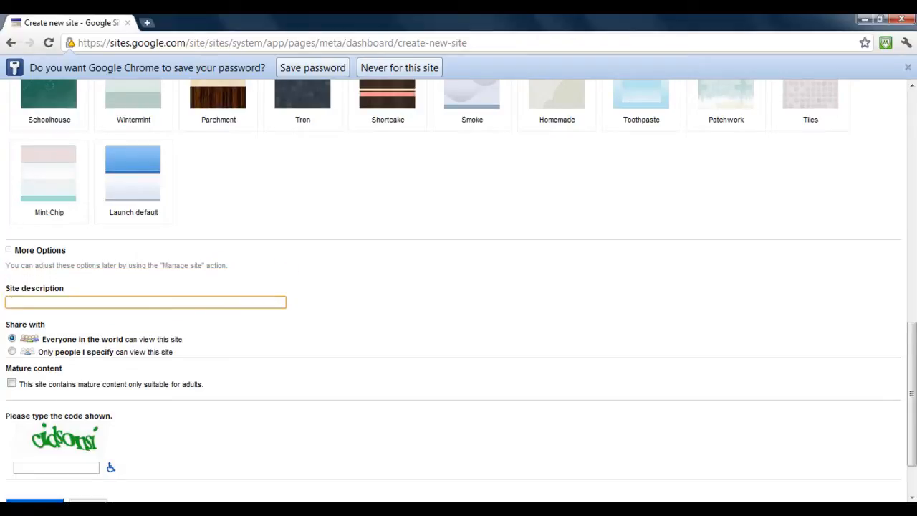
{"action": "left_click", "coordinate": [40, 435]}
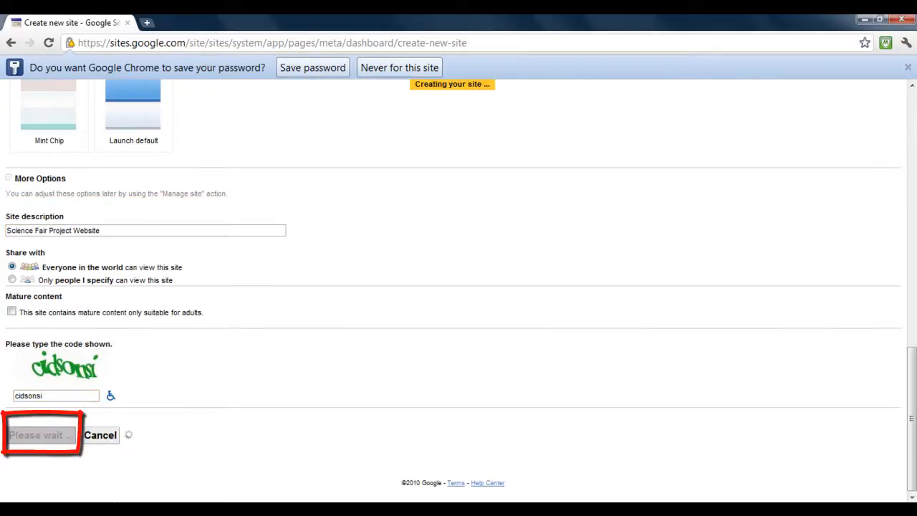
{"action": "left_click", "coordinate": [40, 436]}
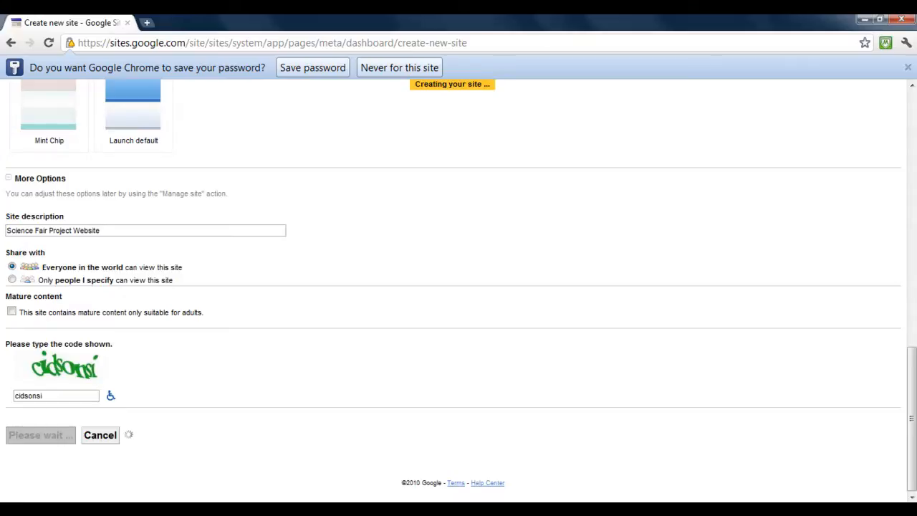
{"action": "left_click", "coordinate": [40, 436]}
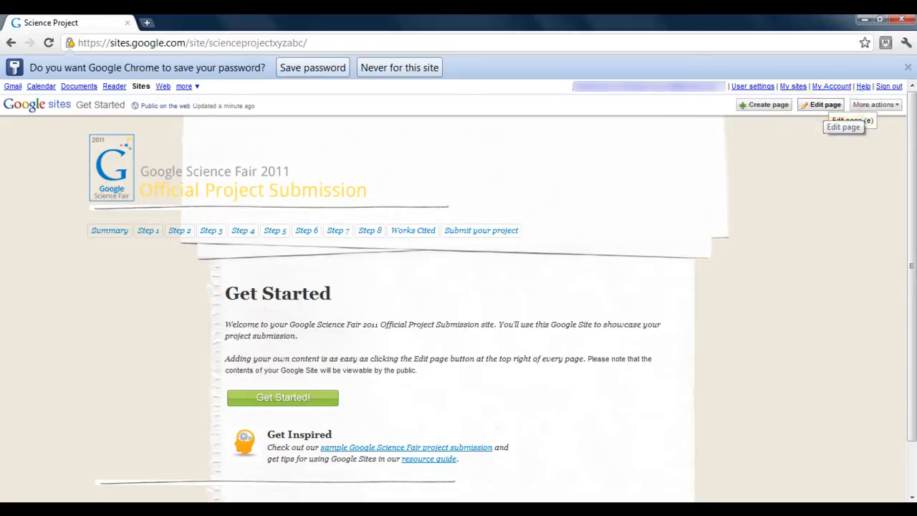
Edit the Get Started page to a 'Welcome !' heading with a short welcome line and save
{"action": "left_click", "coordinate": [825, 104]}
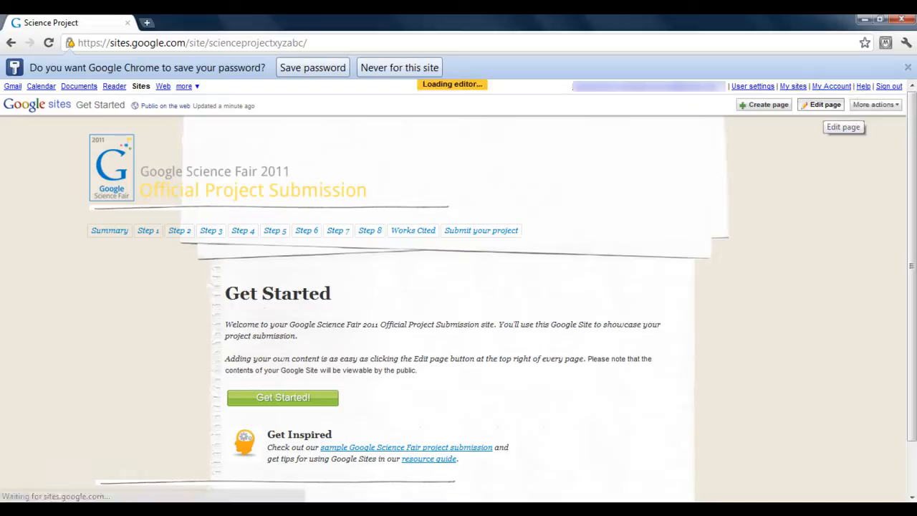
{"action": "left_click", "coordinate": [825, 104]}
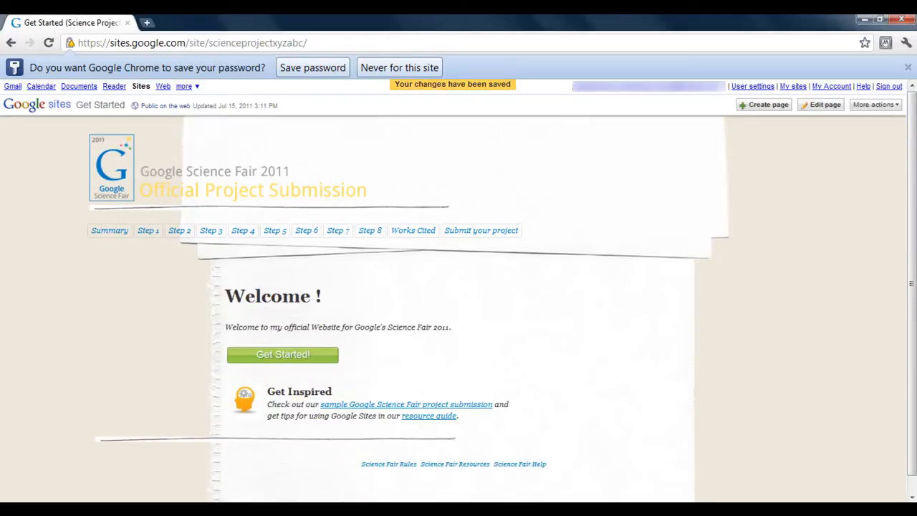
{"action": "mouse_move", "coordinate": [763, 105]}
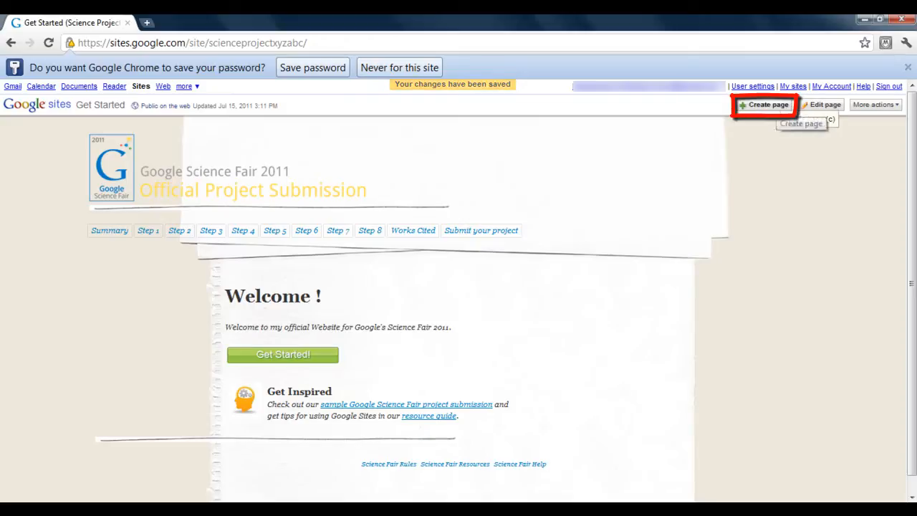
Create a top-level Web Page named 'Name It', keeping the plain web page type over List
{"action": "left_click", "coordinate": [763, 105]}
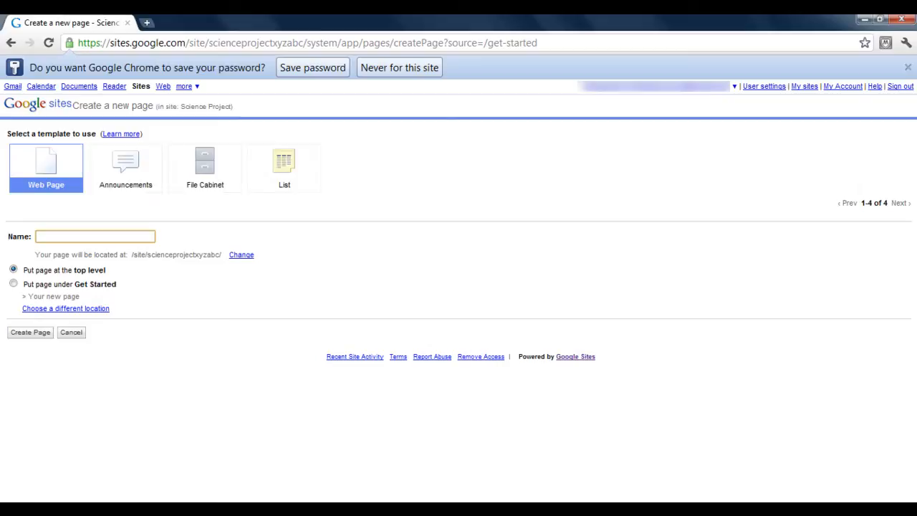
{"action": "type", "text": "Name It"}
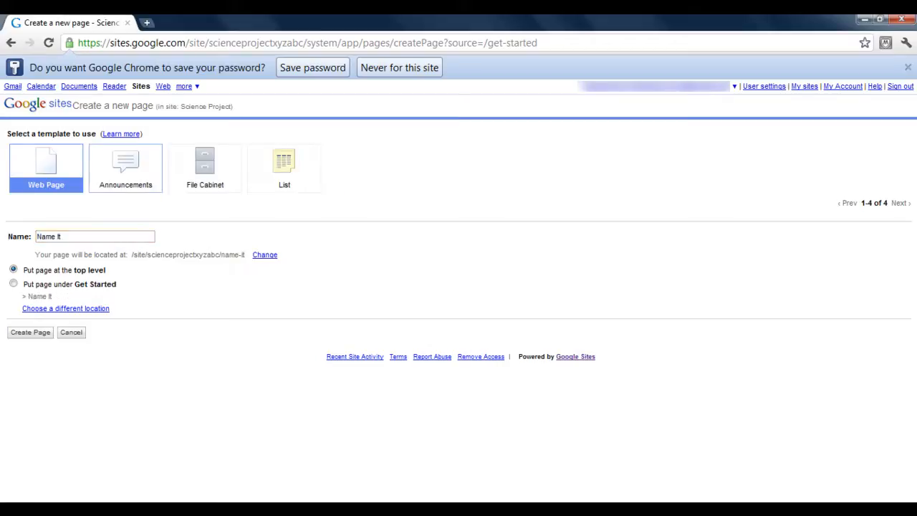
{"action": "left_click", "coordinate": [283, 169]}
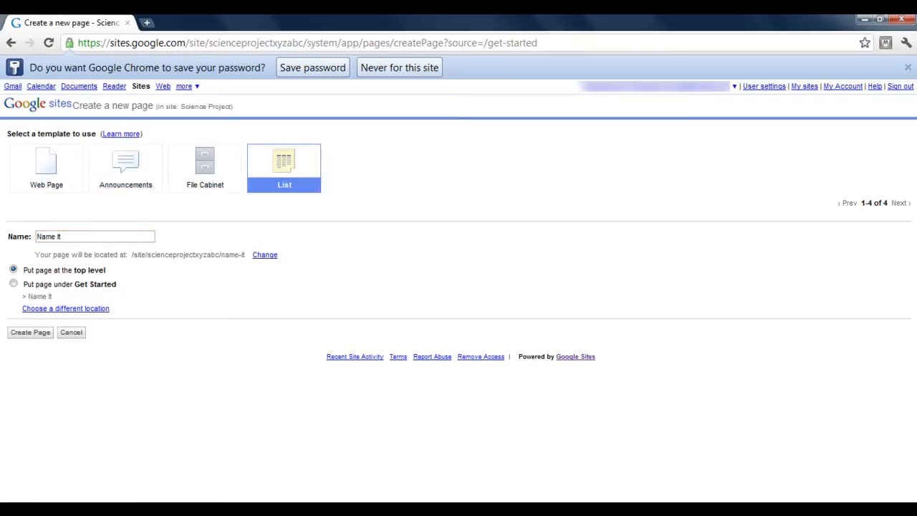
{"action": "left_click", "coordinate": [46, 169]}
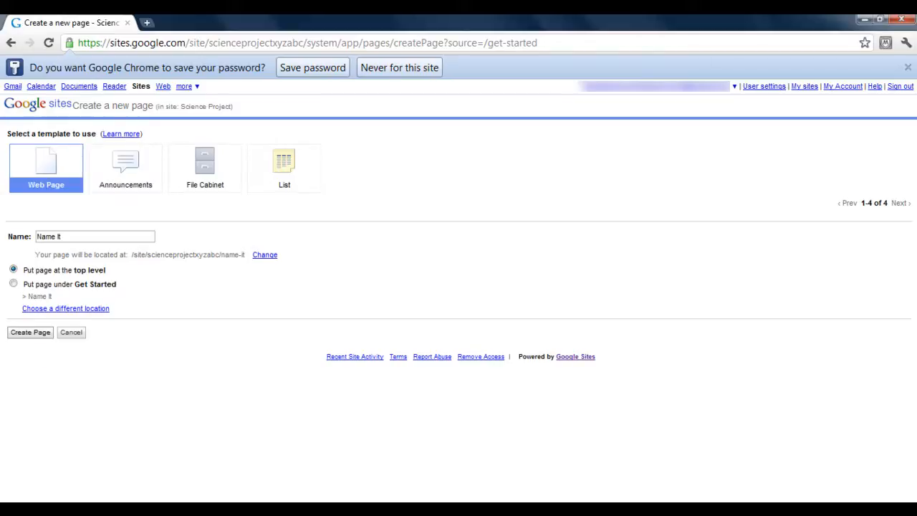
{"action": "left_click", "coordinate": [30, 332]}
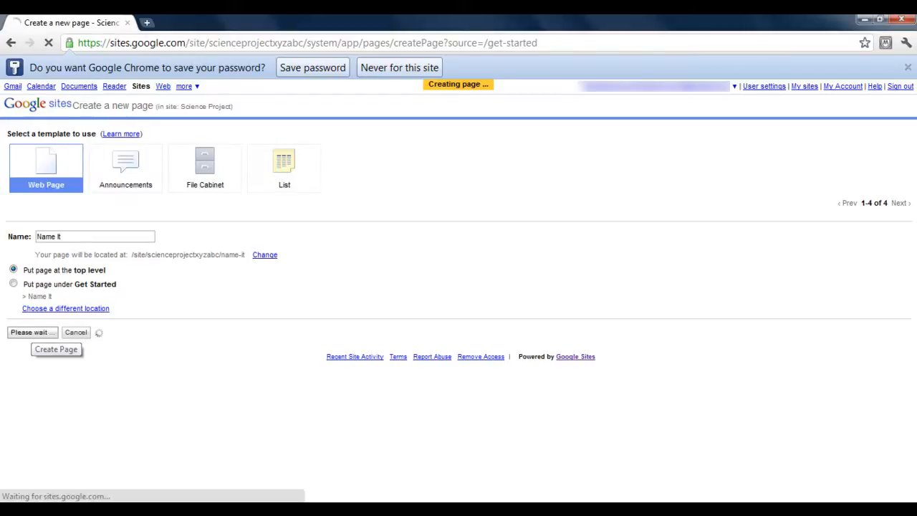
{"action": "left_click", "coordinate": [56, 349]}
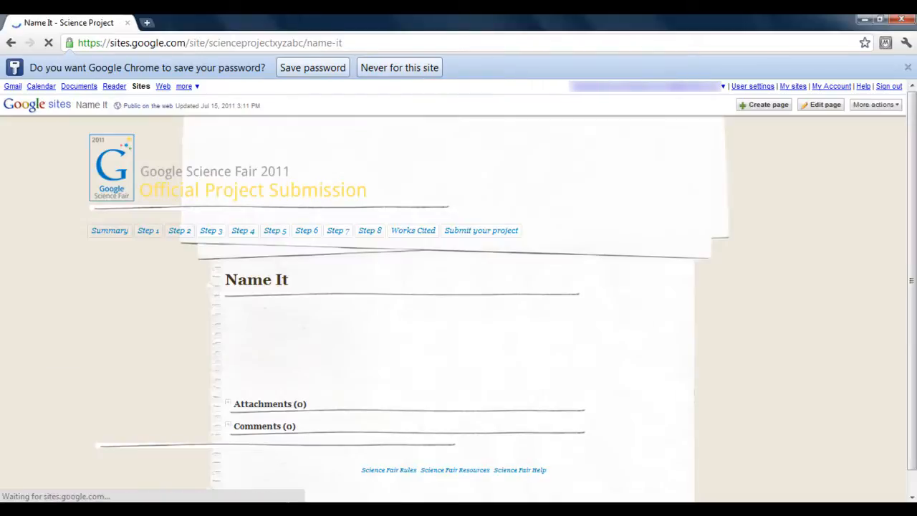
Retitle the page 'Name It - Lets Play The Game' and add the submission line with Deadline 12-07-2011, then save
{"action": "left_click", "coordinate": [820, 104]}
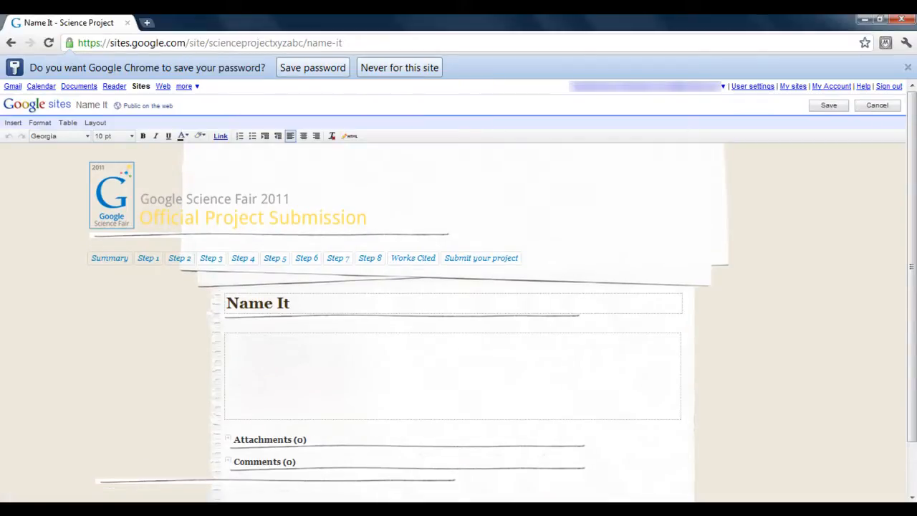
{"action": "left_click", "coordinate": [829, 104]}
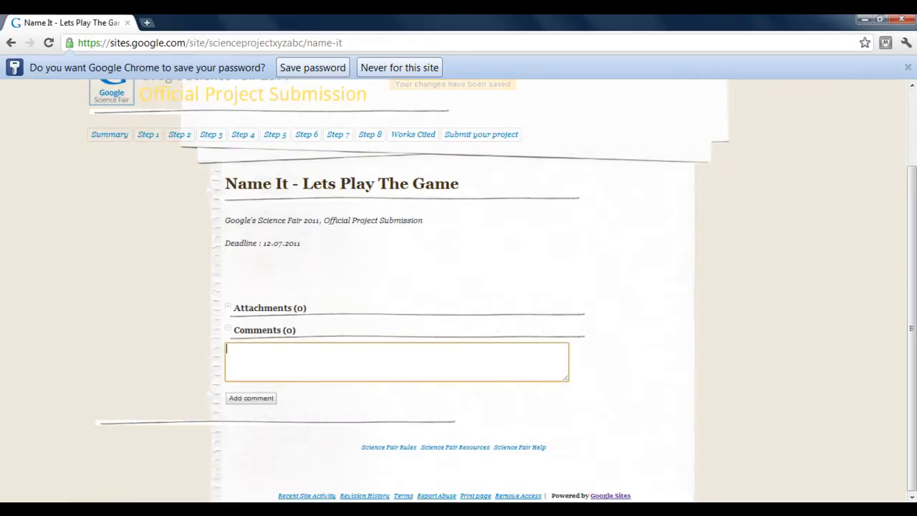
{"action": "type", "text": "Deadli"}
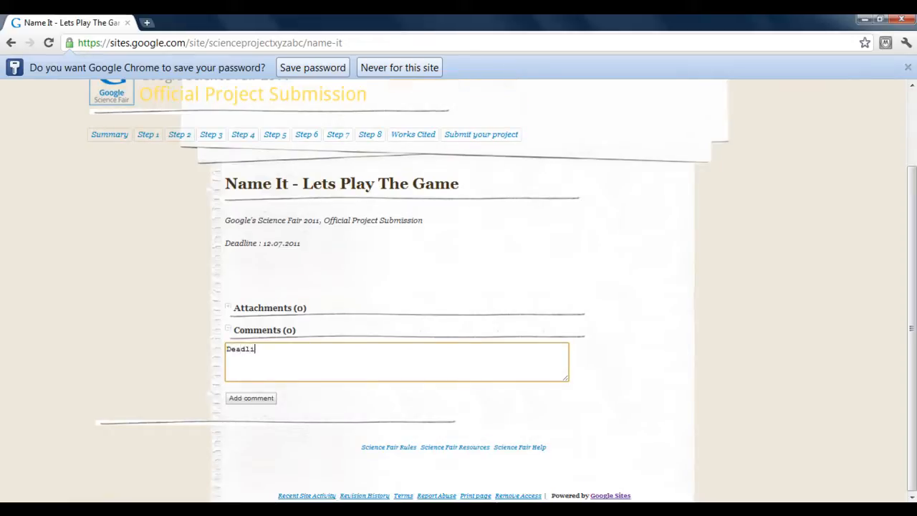